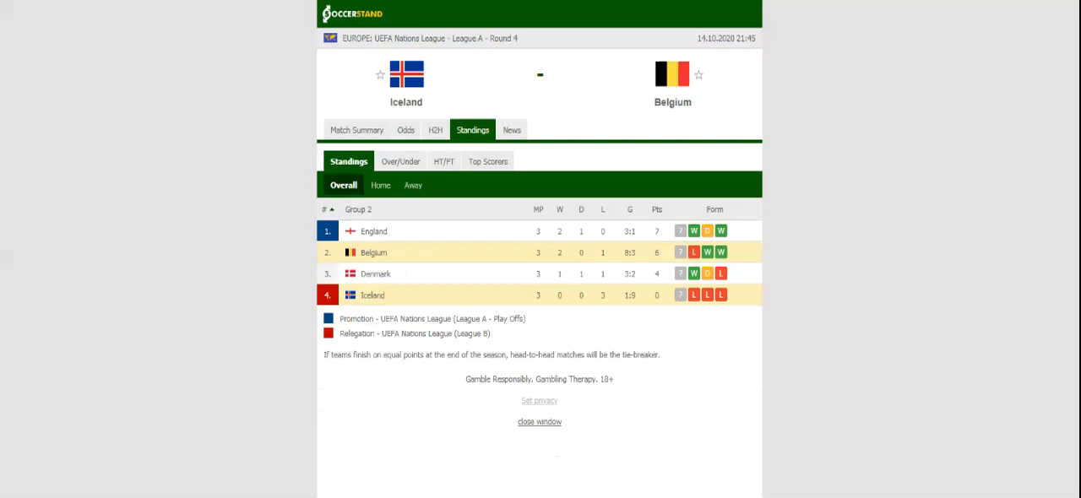
mouse_move(417, 107)
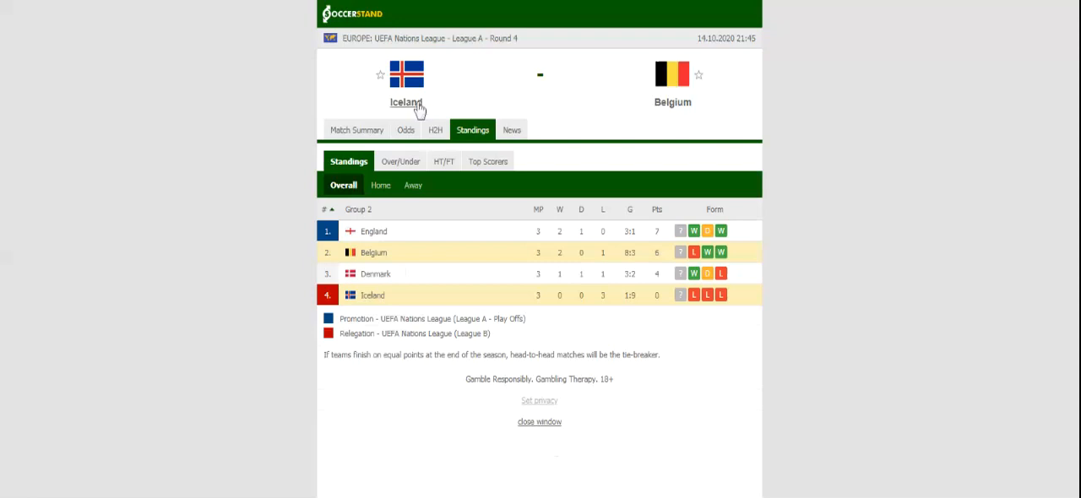
Step: Review the Iceland vs Belgium head-to-head results, then switch to the match odds
click(435, 129)
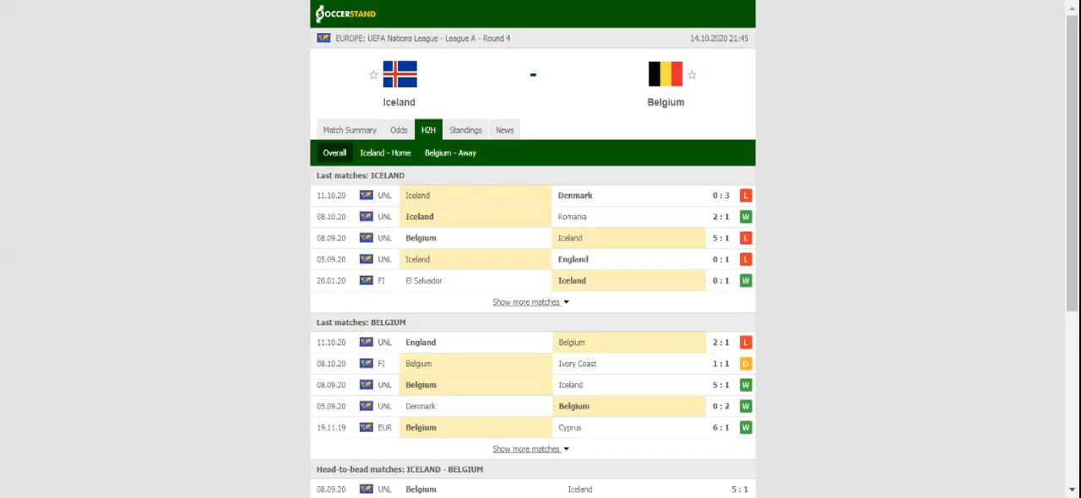
click(399, 130)
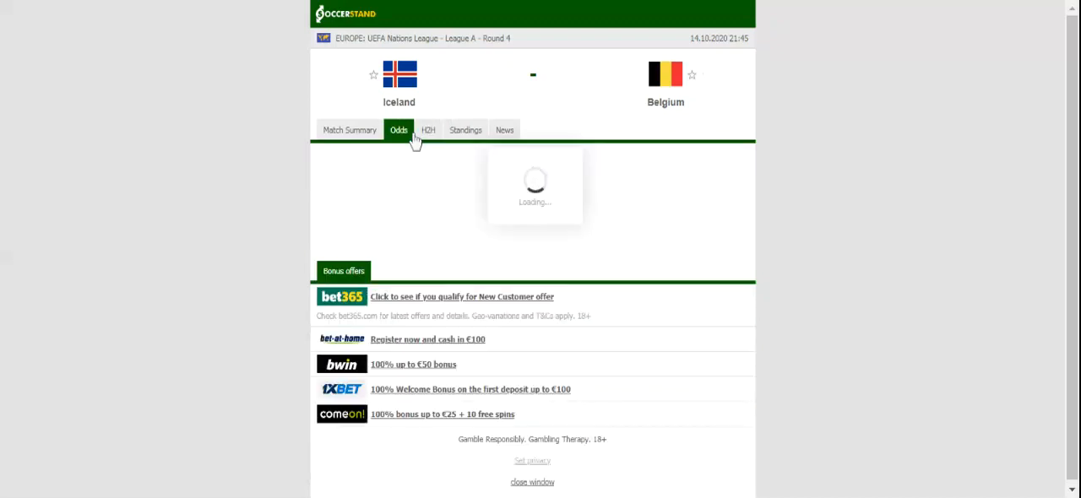